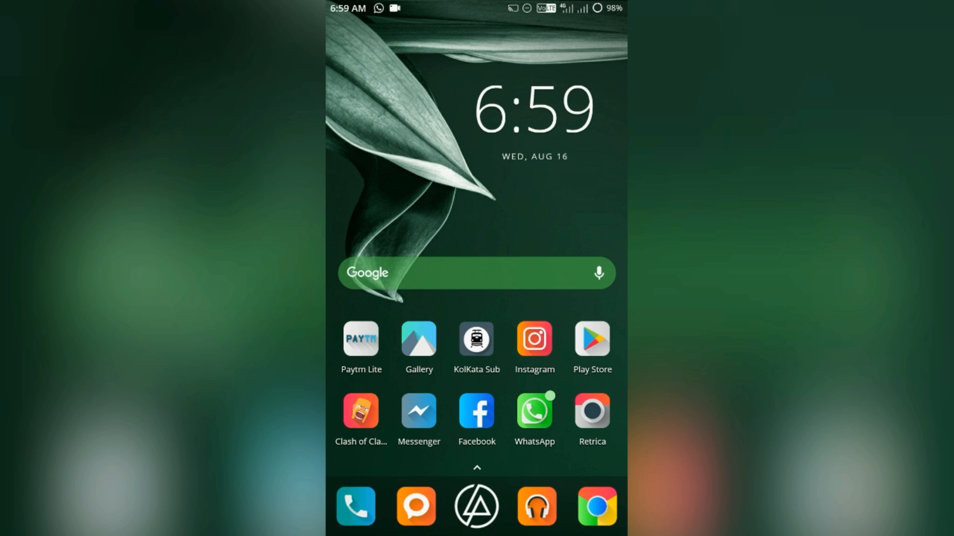
Launch the Google Play Store from the home screen and open its search
click(592, 339)
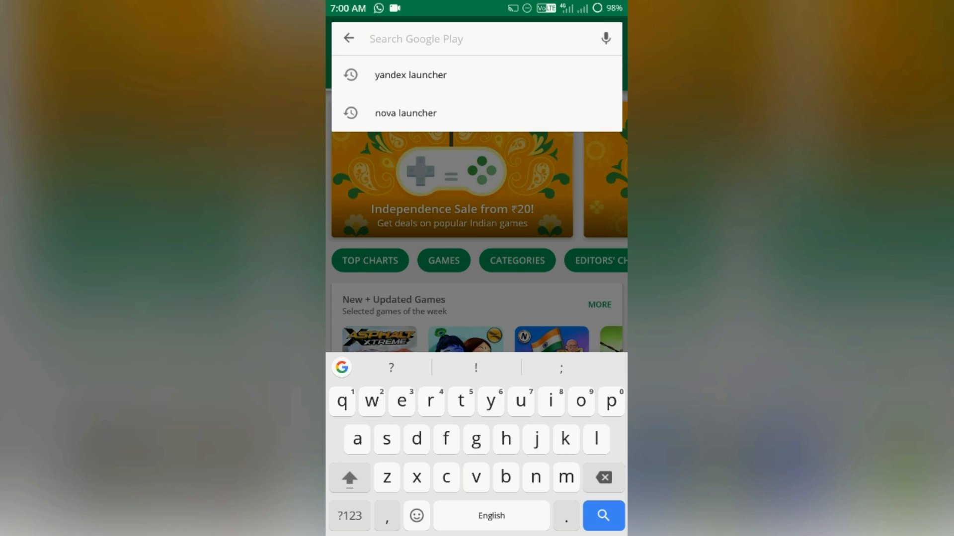
Search the Play Store for 'nova' and open the Nova Launcher Prime listing
text(nova launcher)
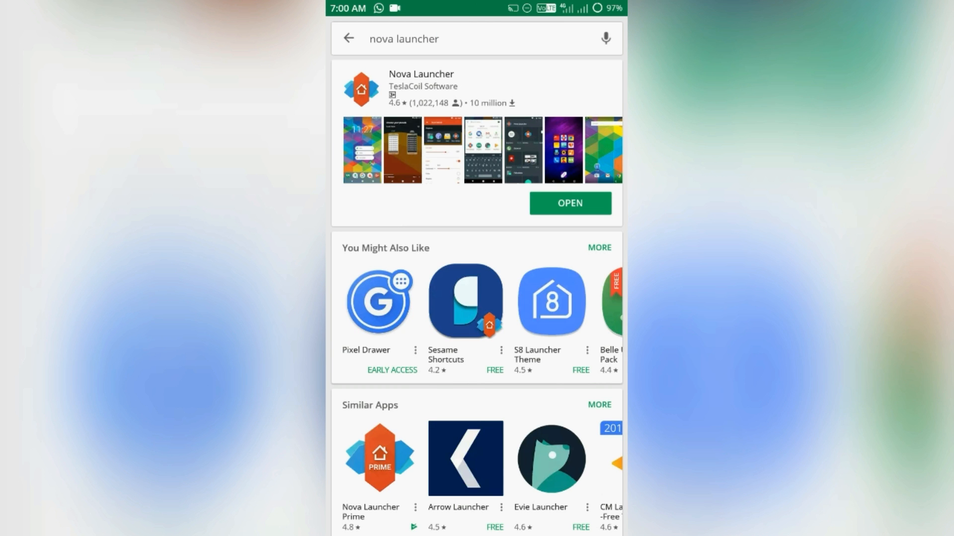
scroll(down, 3)
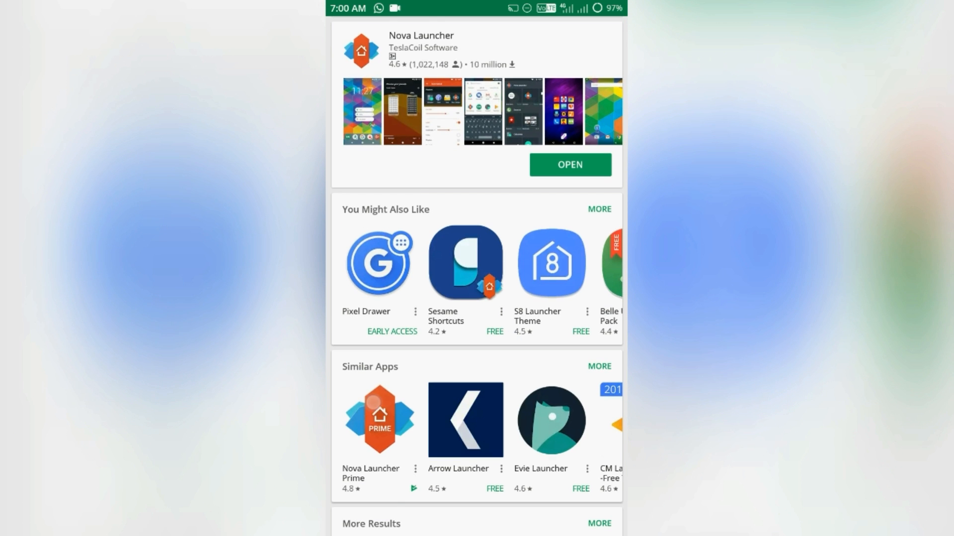
click(379, 422)
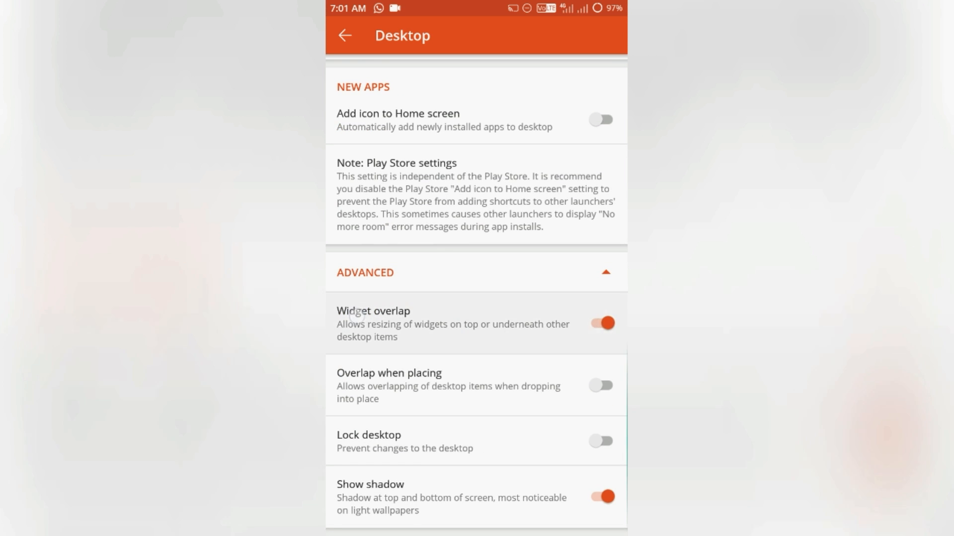
Leave Desktop settings, view the App & widget drawers page, and return to Nova Settings
click(345, 34)
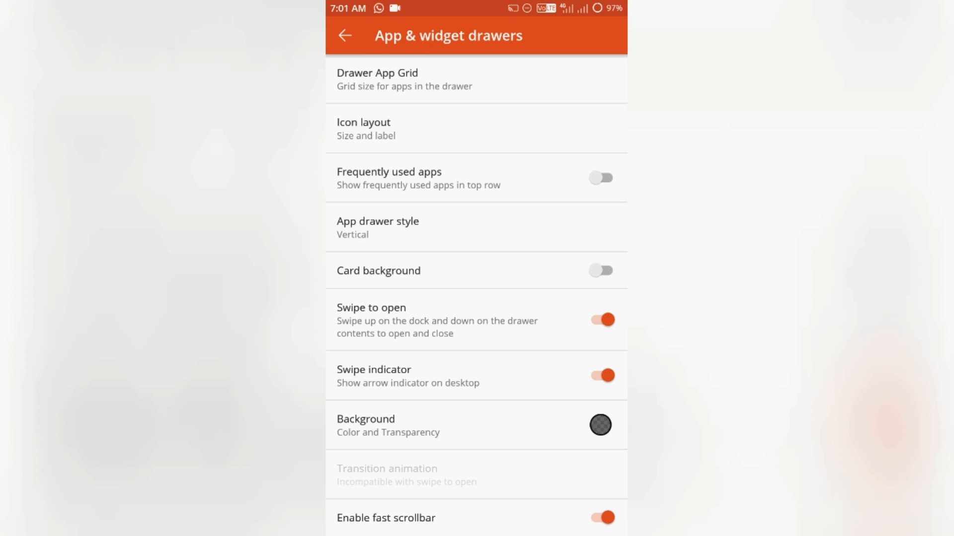
click(345, 36)
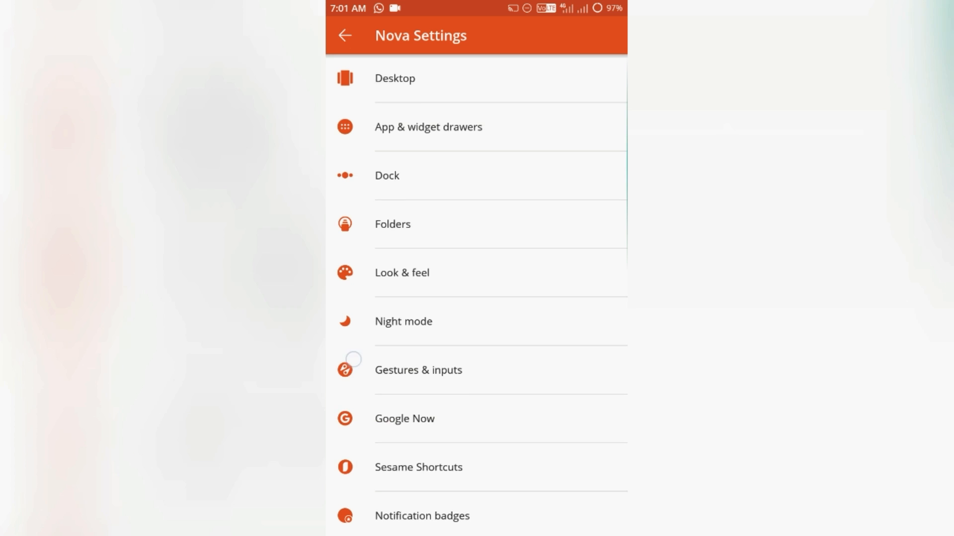
scroll(down, 3)
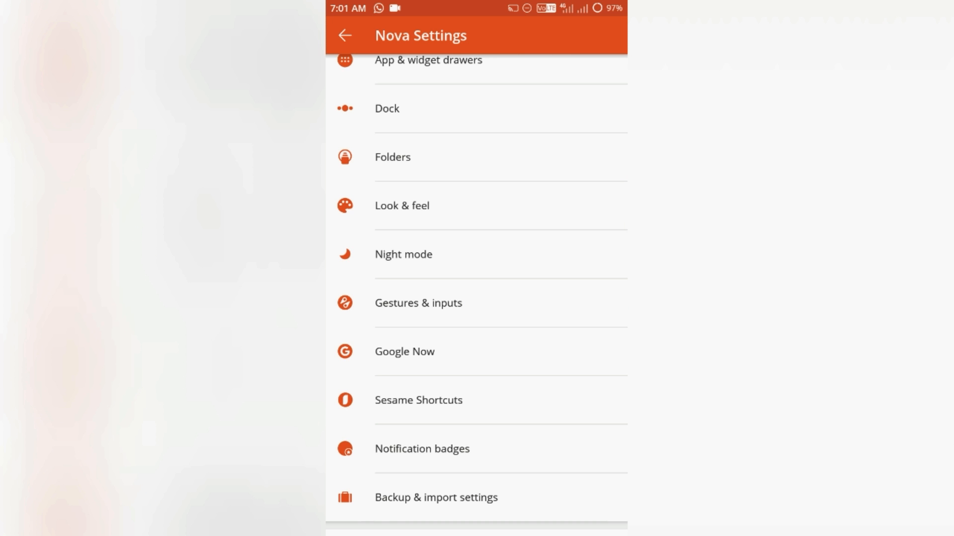
click(345, 164)
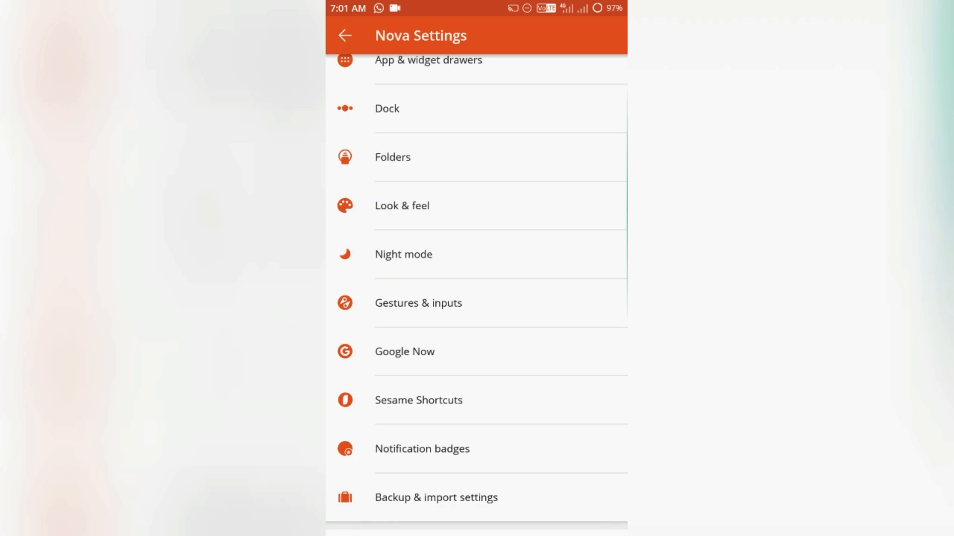
click(401, 206)
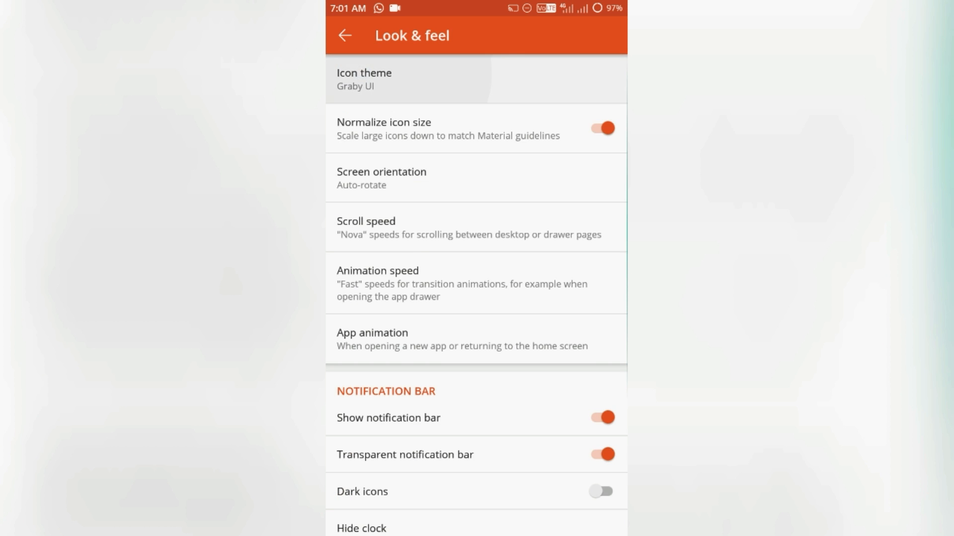
scroll(down, 3)
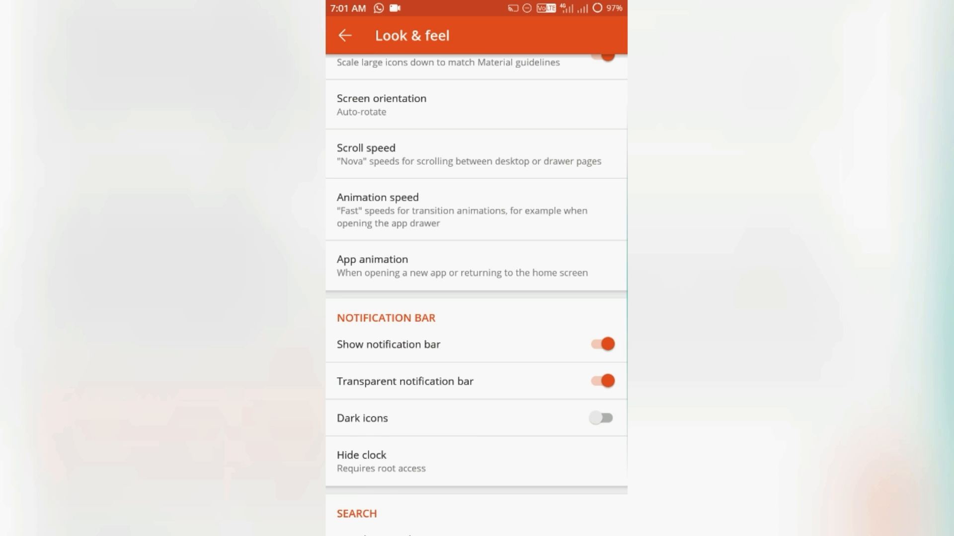
scroll(down, 3)
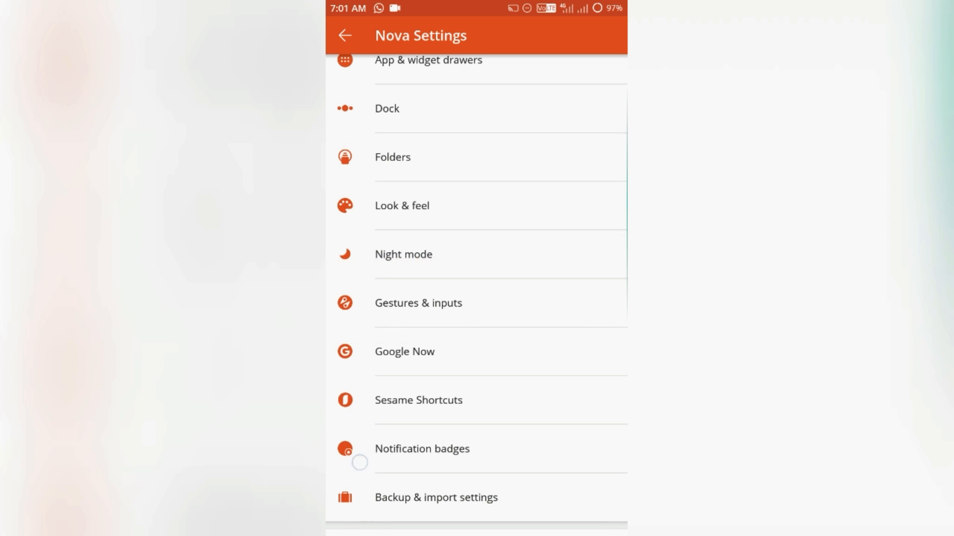
scroll(down, 3)
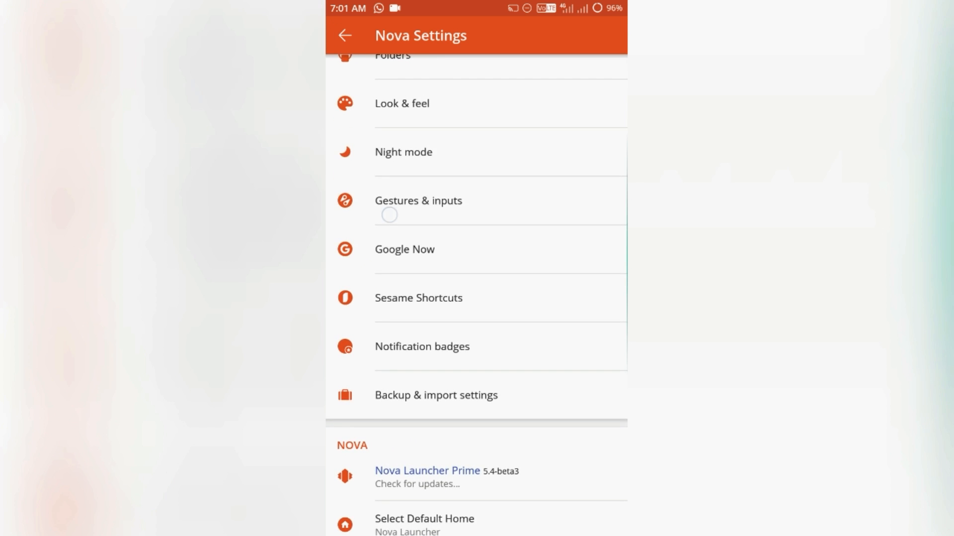
Browse Double tap swipe down gesture actions unchanged, then confirm 5.4-beta3 is latest
click(418, 201)
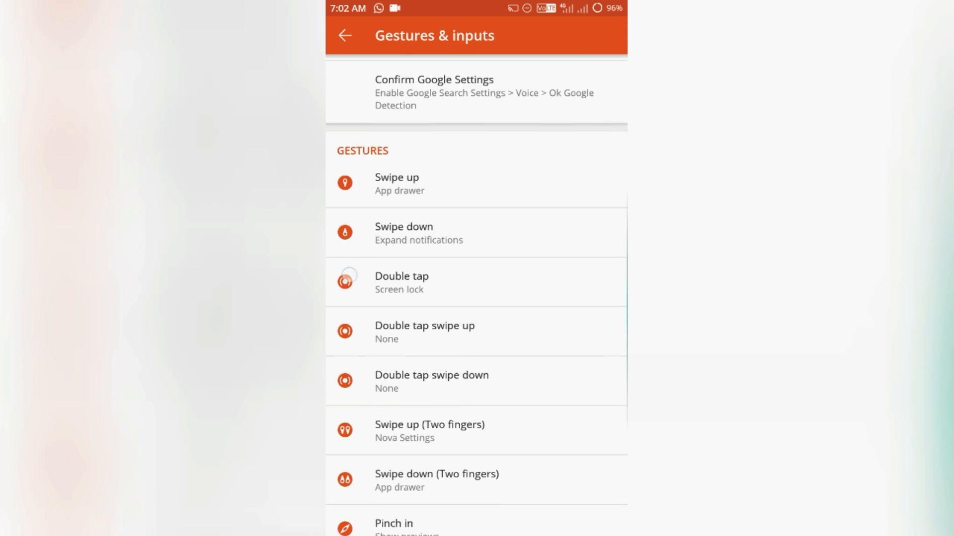
scroll(down, 3)
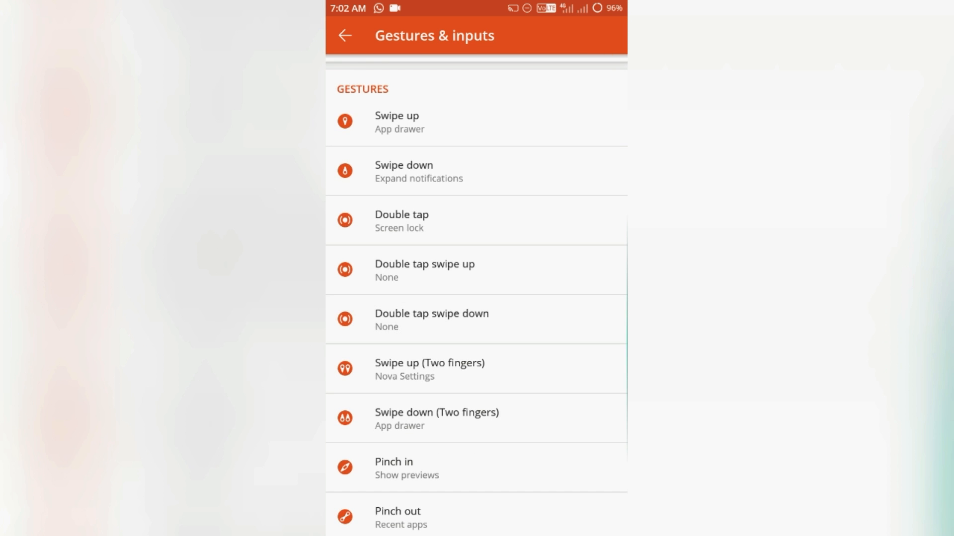
click(432, 320)
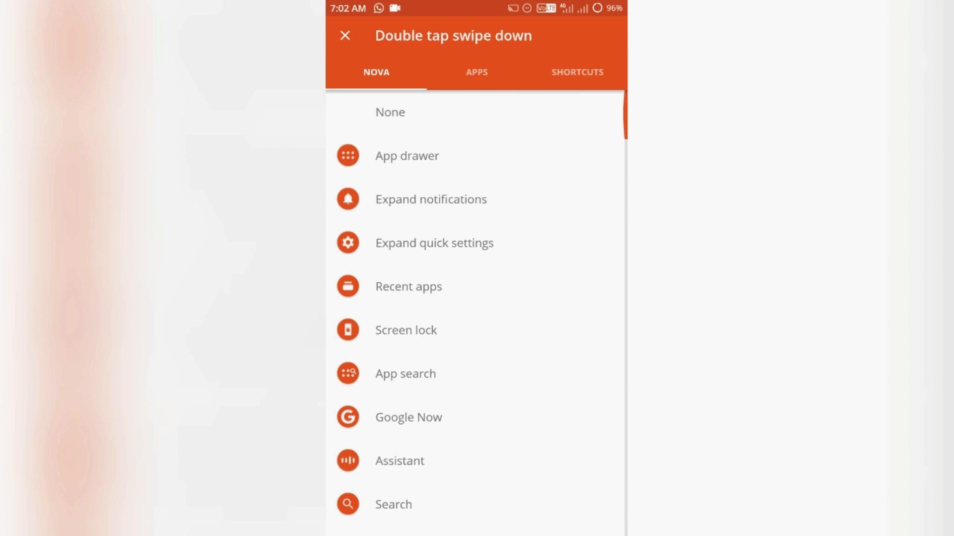
scroll(down, 3)
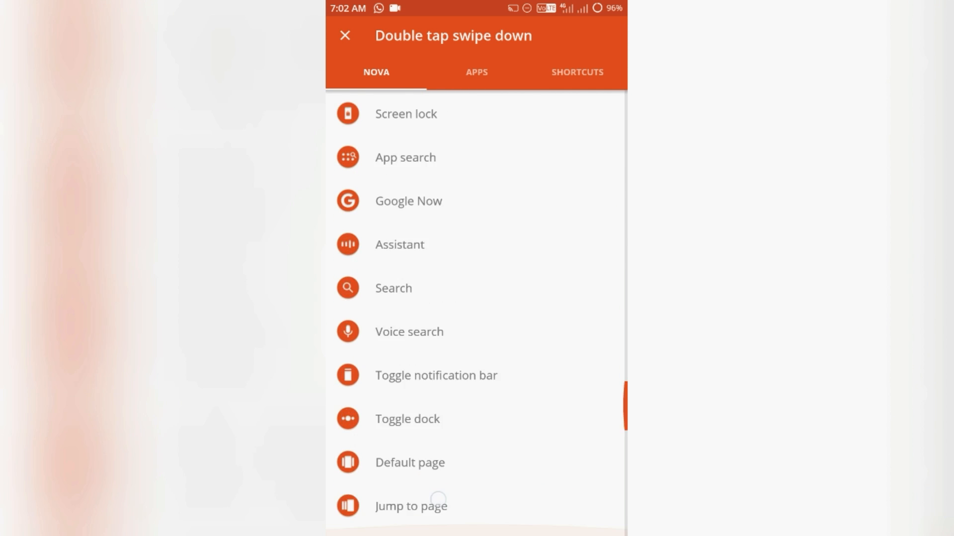
click(476, 72)
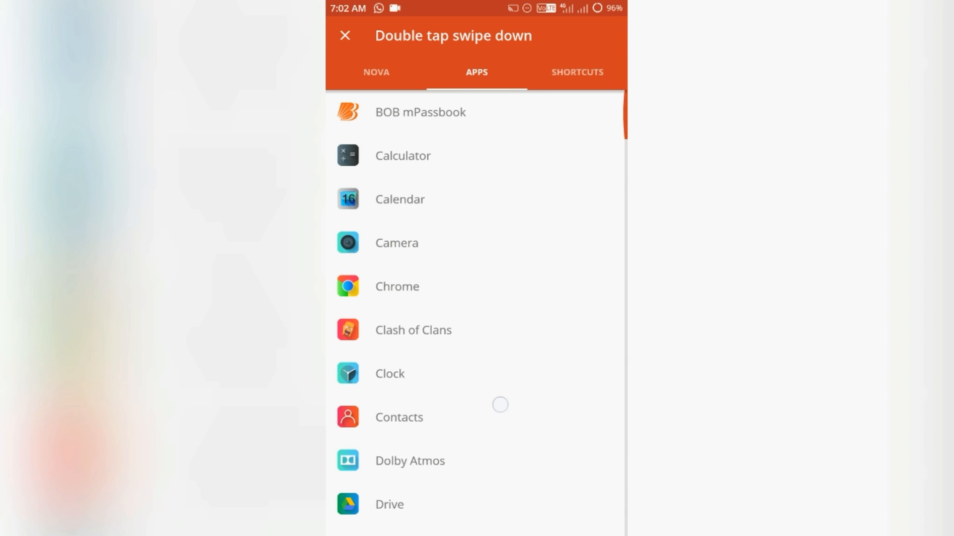
click(577, 72)
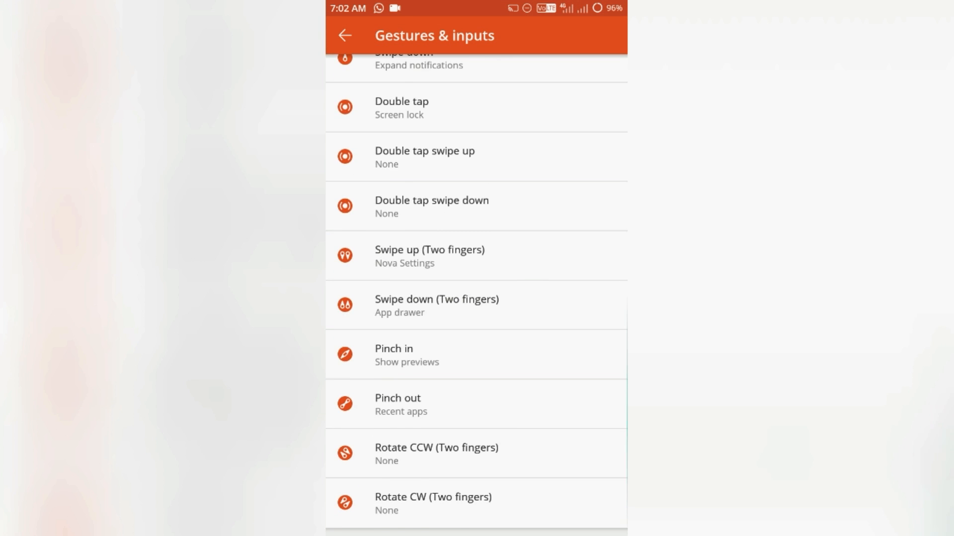
click(345, 35)
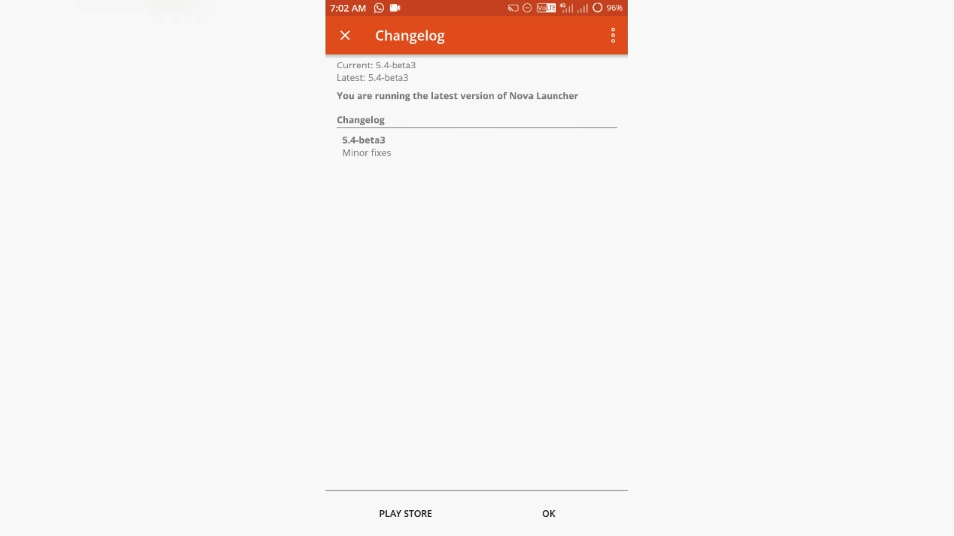
Dismiss the changelog, switch off Widget overlap in Desktop settings, and go home
click(550, 513)
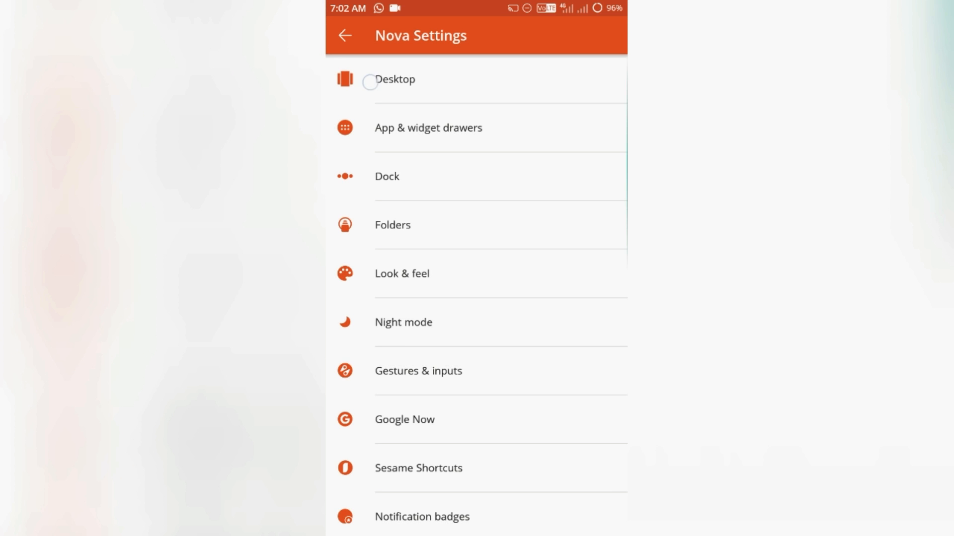
click(400, 80)
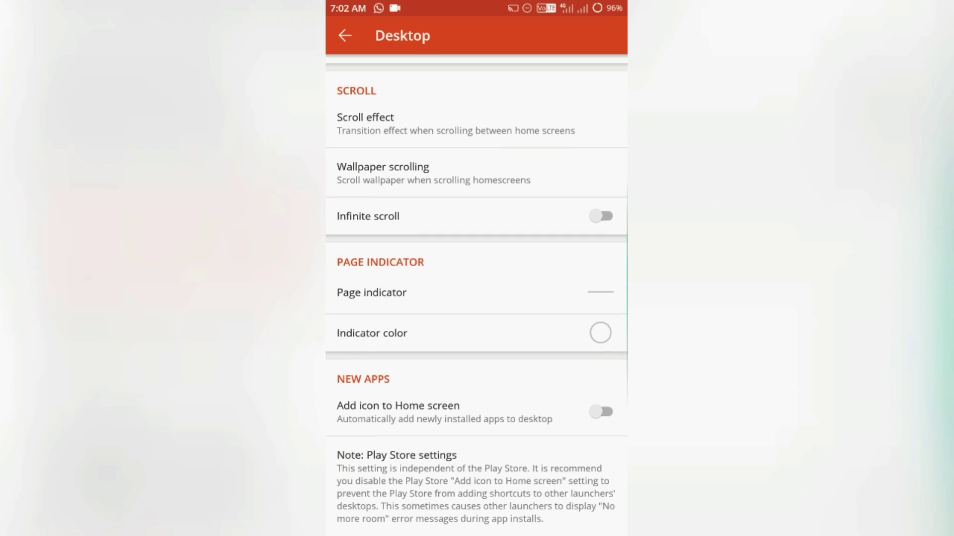
scroll(down, 3)
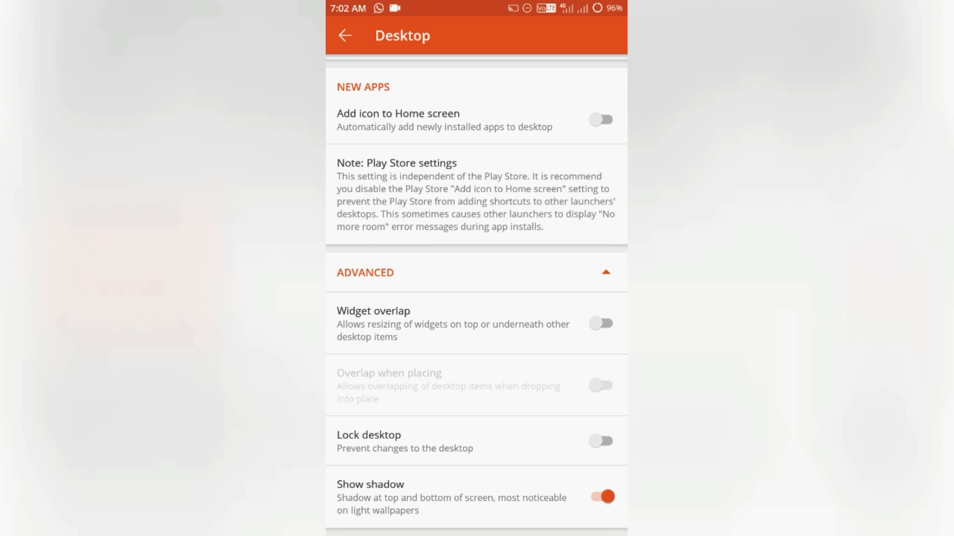
click(603, 440)
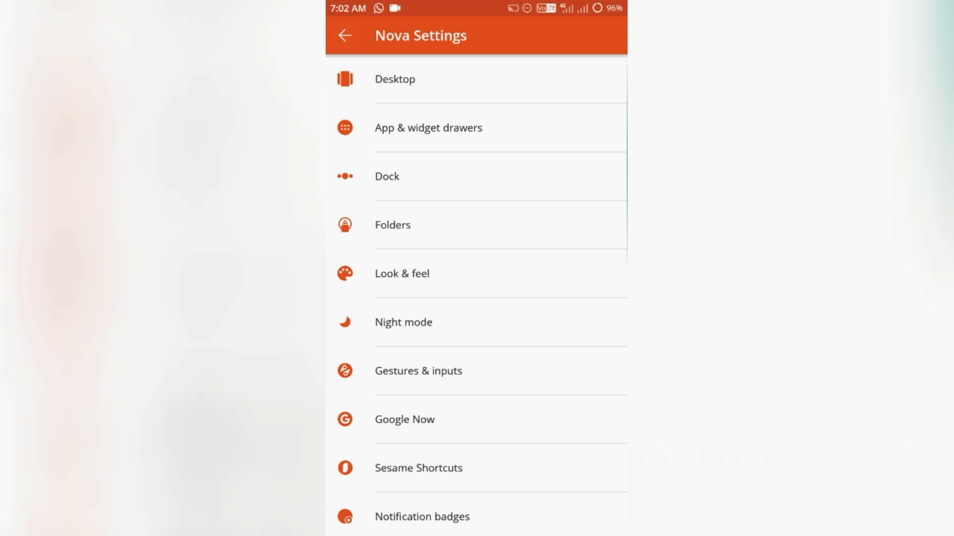
scroll(down, 3)
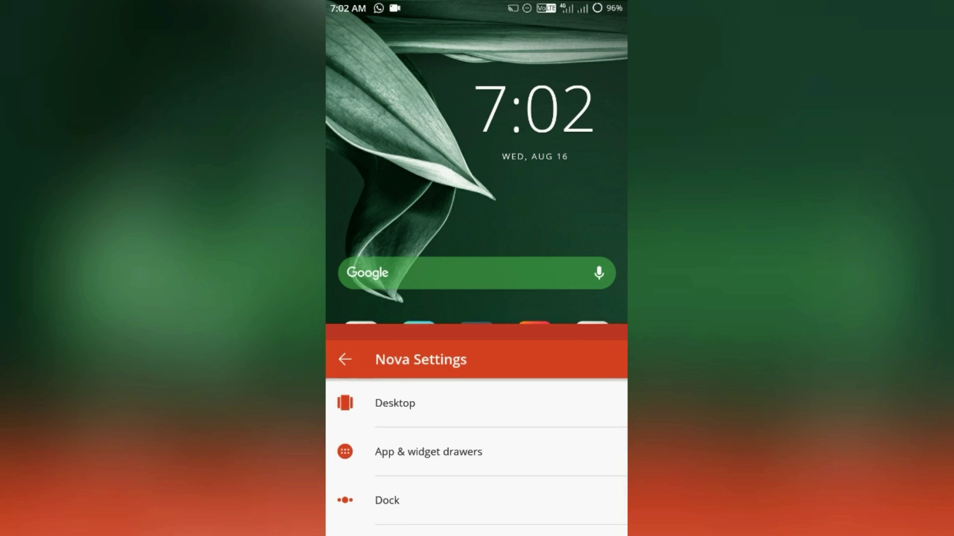
click(346, 359)
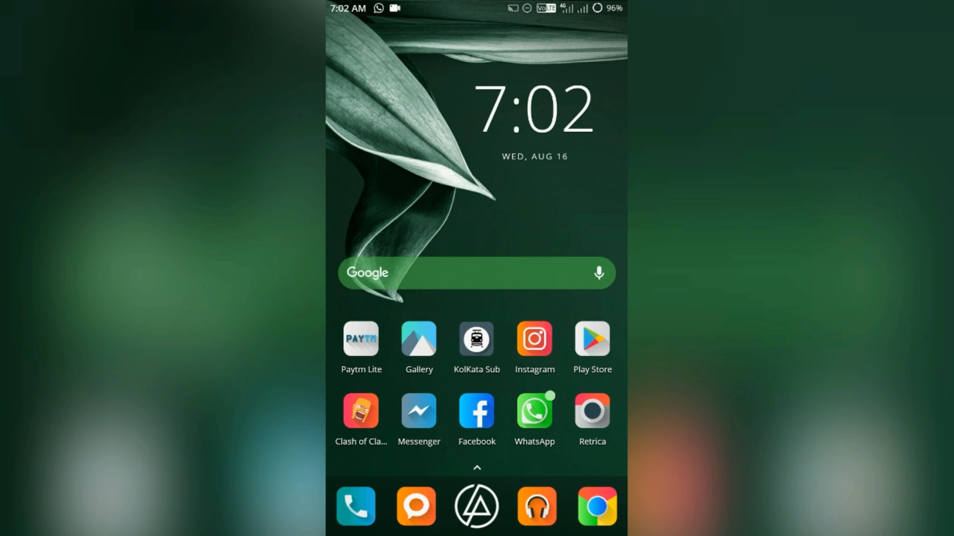